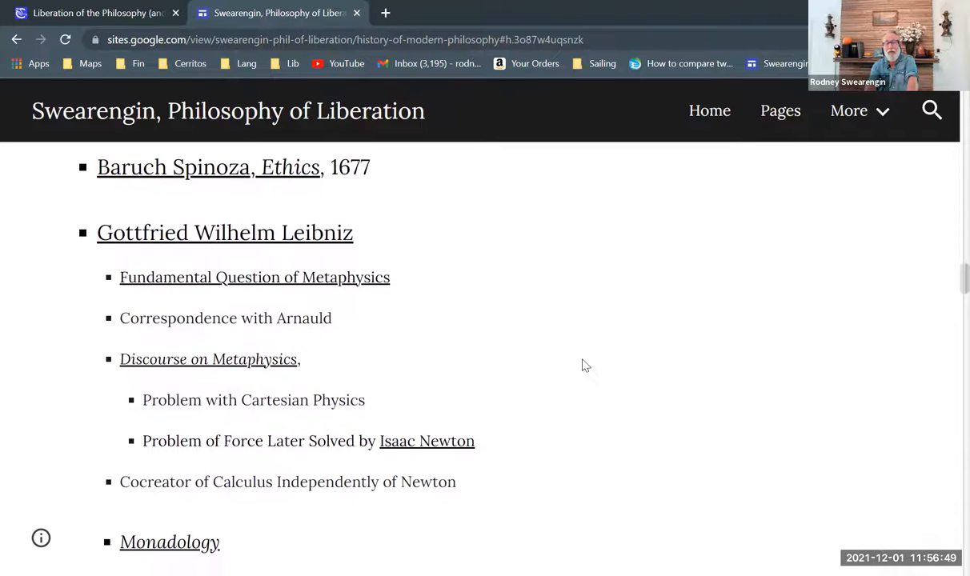
# Step: Scroll to the Leibniz outline and highlight 'Arnauld' in the Correspondence with Arnauld entry
pyautogui.scroll(-3)
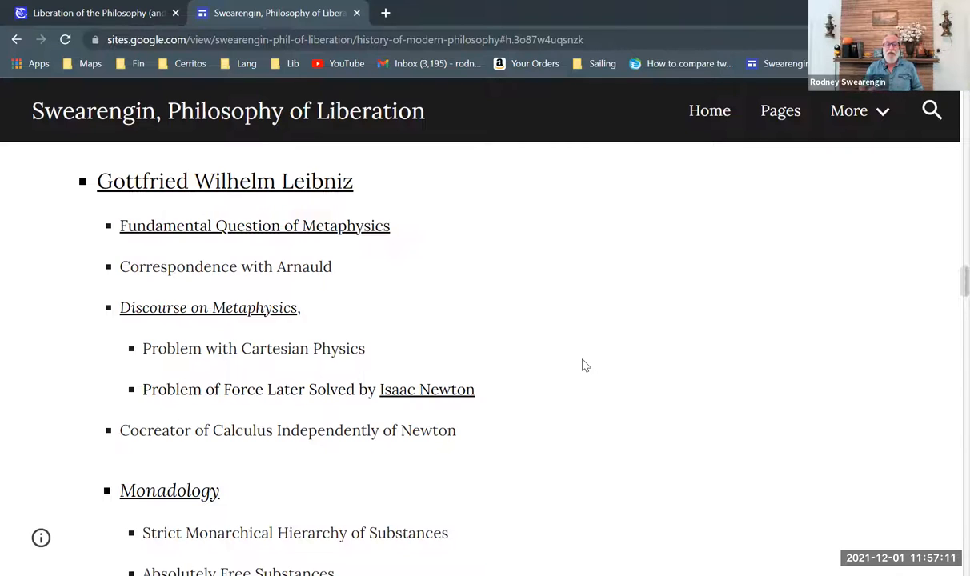
pyautogui.moveTo(325, 278)
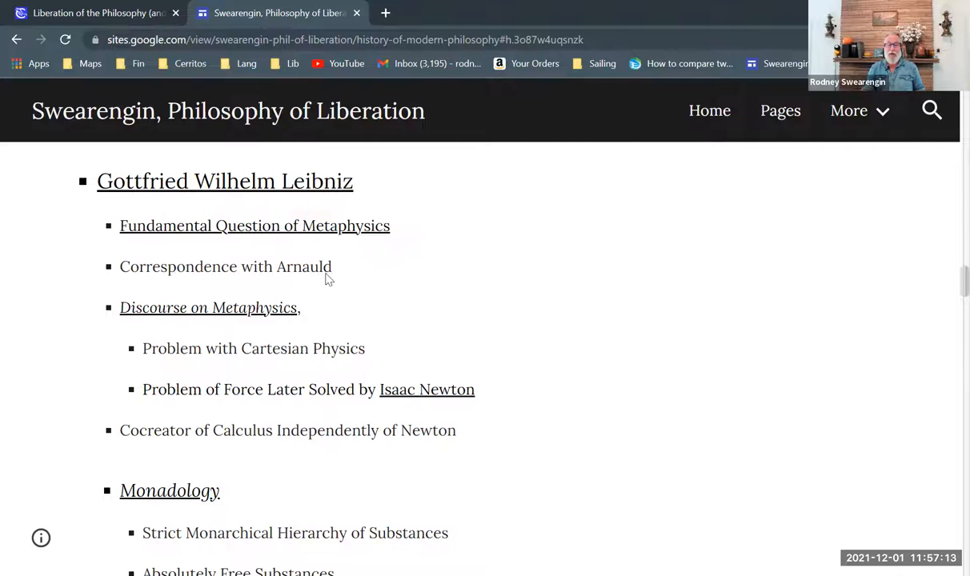
pyautogui.doubleClick(306, 266)
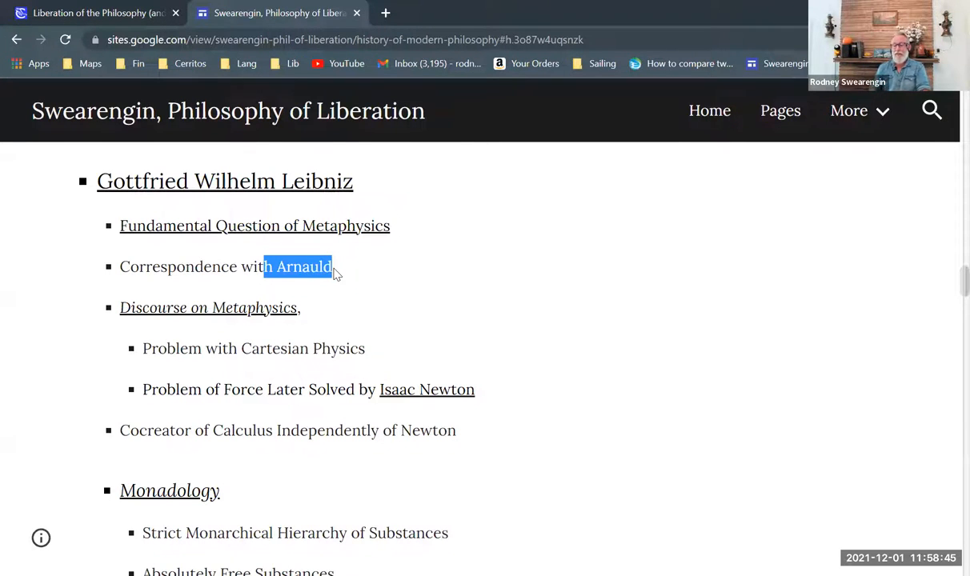
pyautogui.moveTo(348, 274)
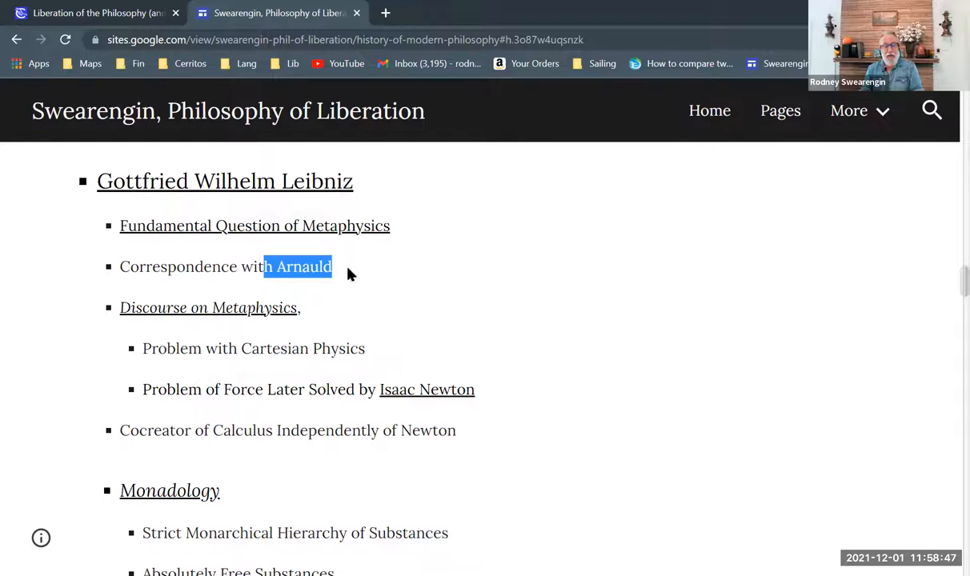
pyautogui.moveTo(424, 299)
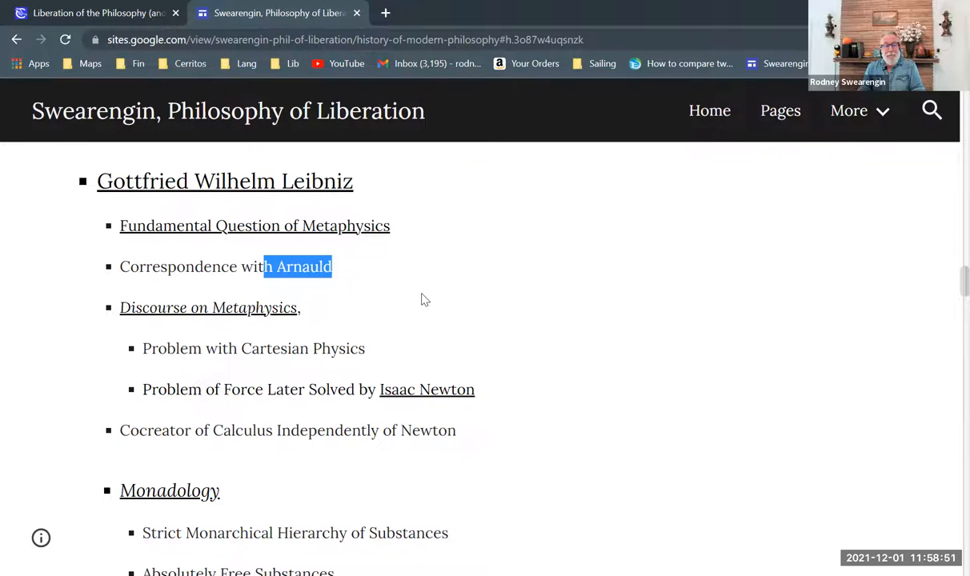
pyautogui.click(424, 299)
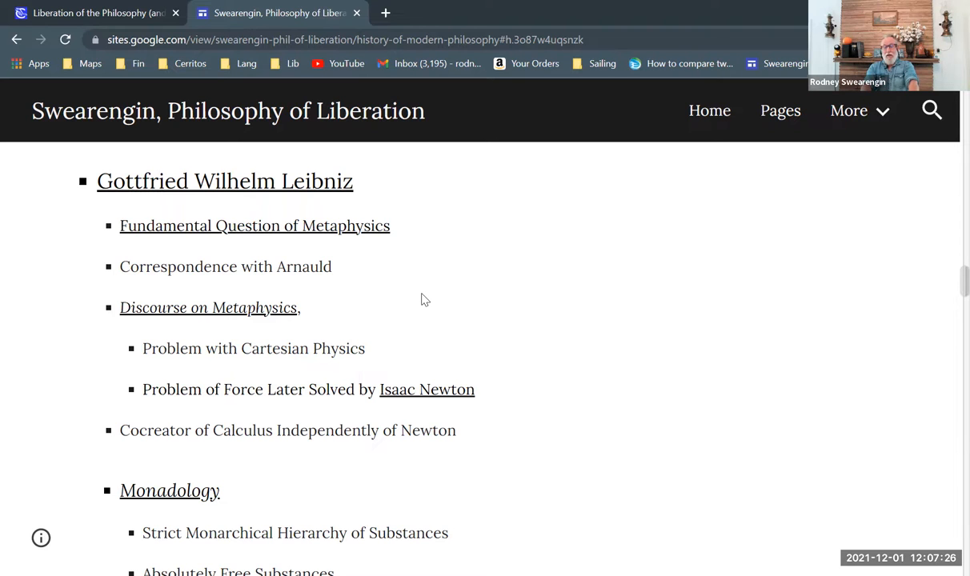
pyautogui.scroll(-3)
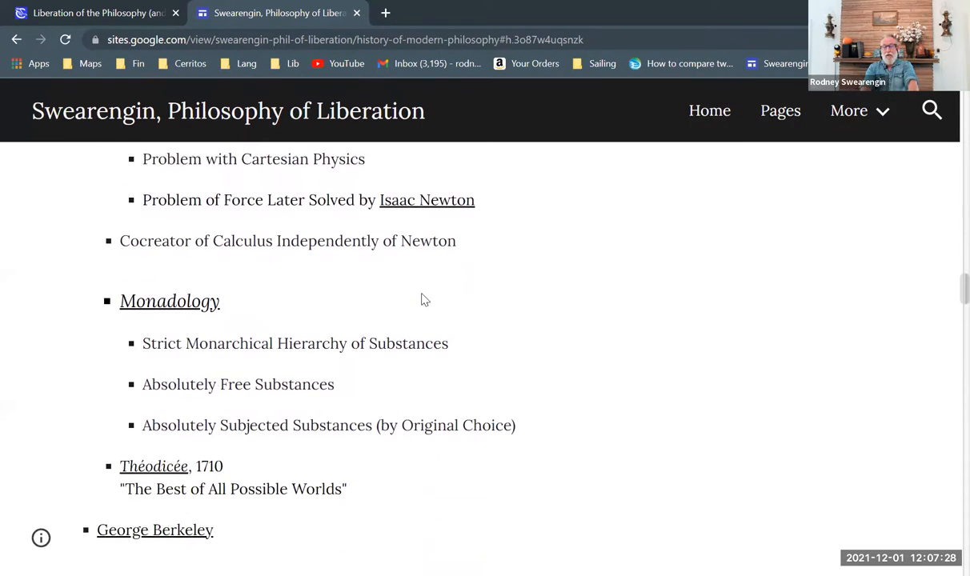
pyautogui.scroll(3)
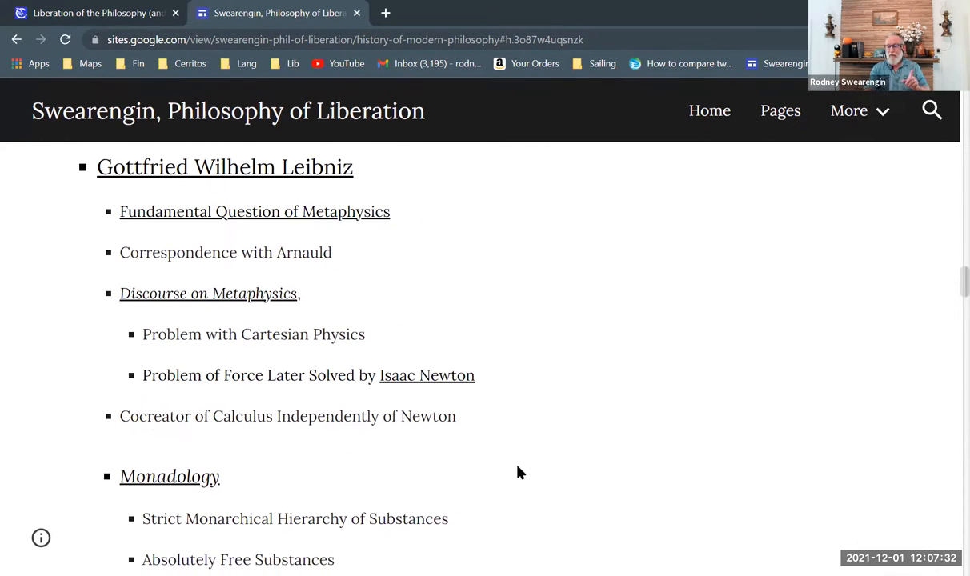
pyautogui.moveTo(535, 506)
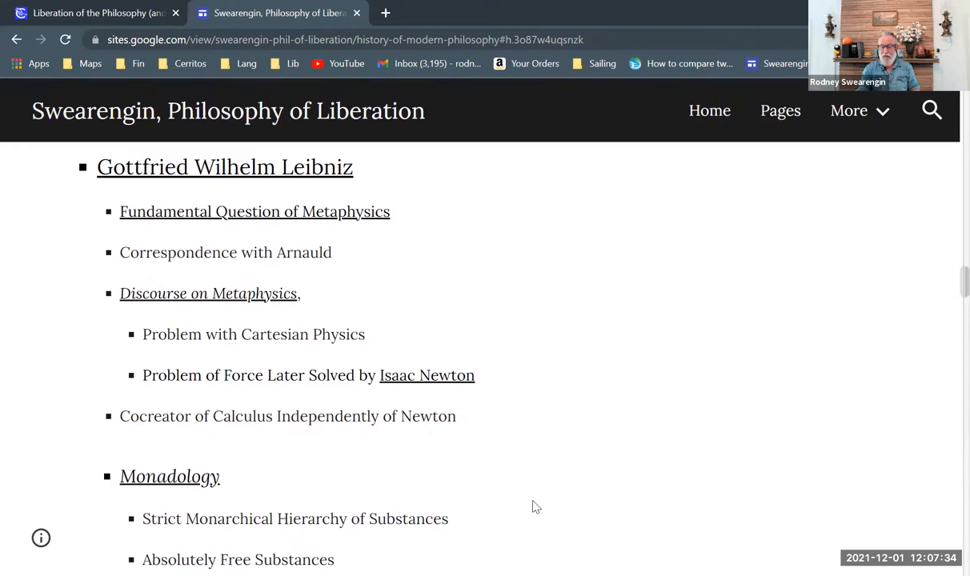